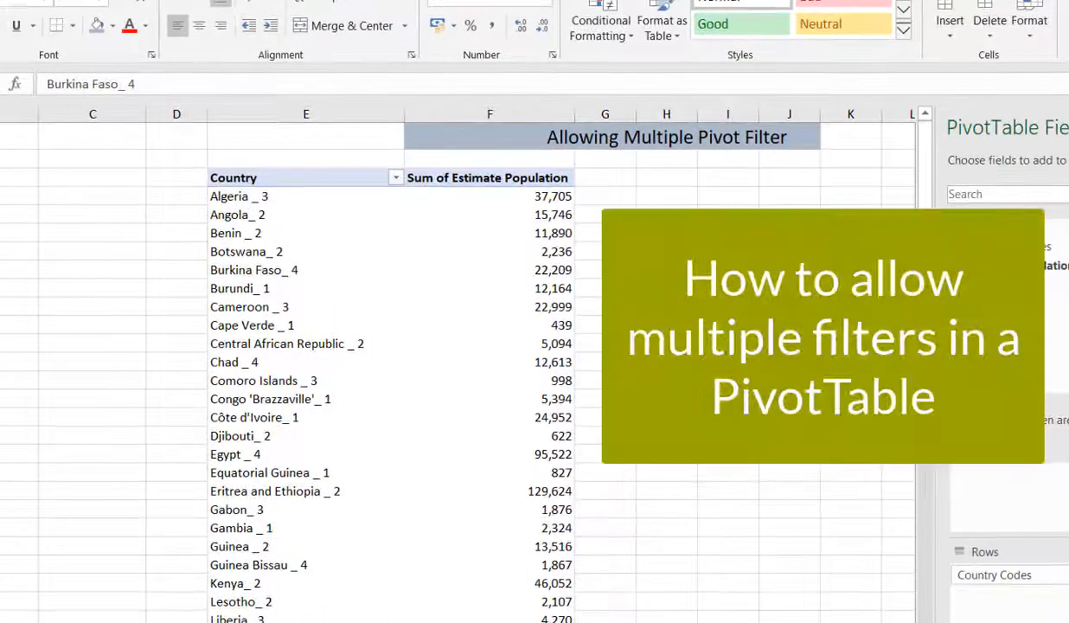
{"action": "mouse_move", "coordinate": [495, 266]}
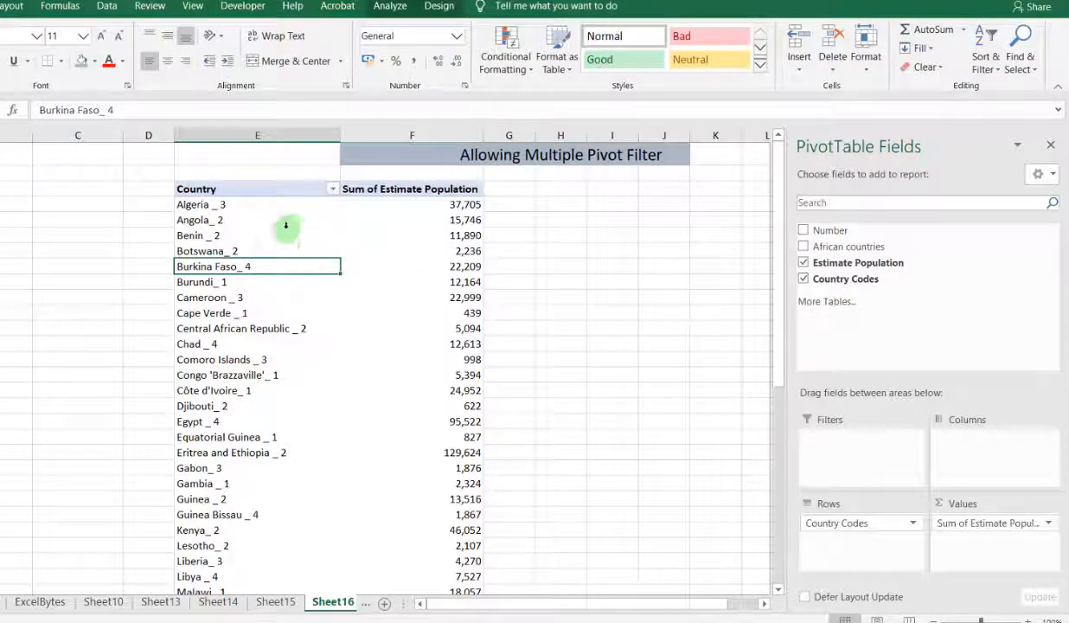
Apply a Country label filter 'Begins With g', leaving Gabon, Gambia, Guinea and Guinea Bissau (19,583).
{"action": "left_click", "coordinate": [333, 189]}
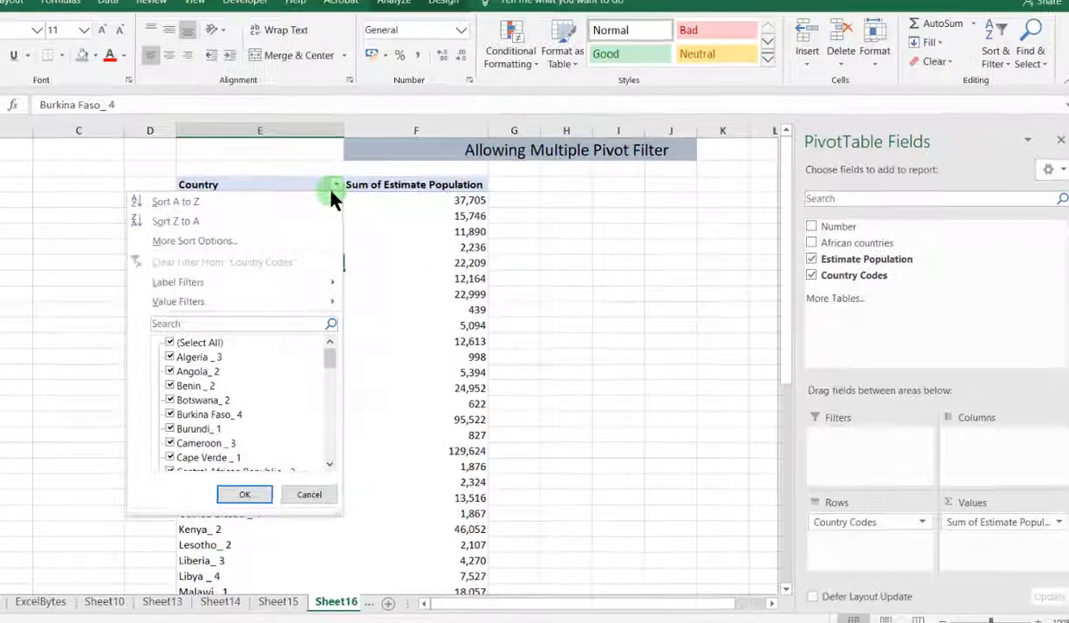
{"action": "left_click", "coordinate": [177, 281]}
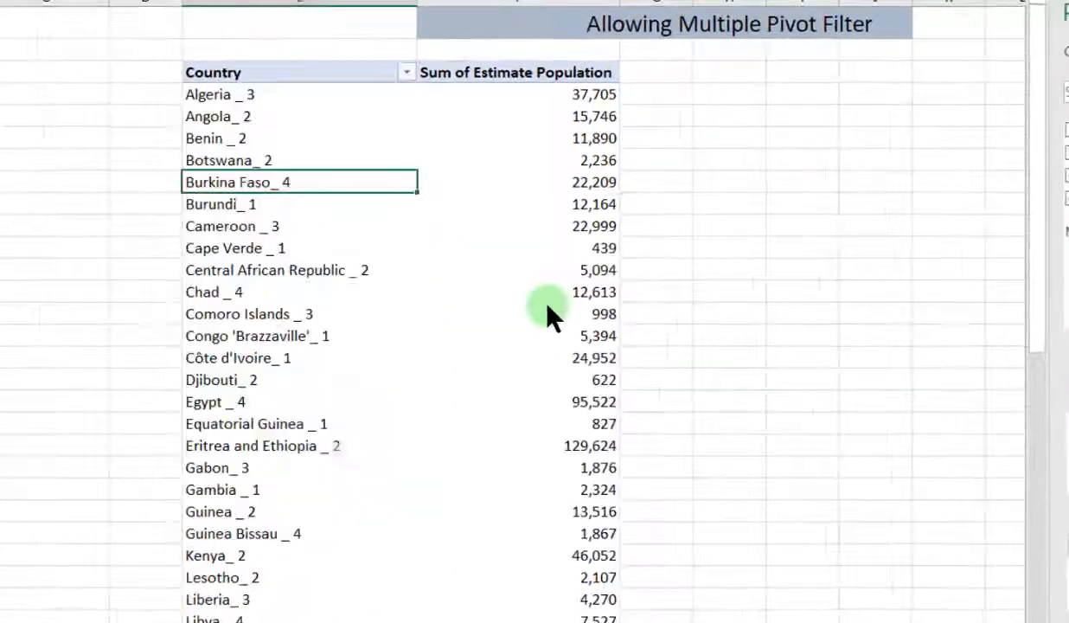
{"action": "type", "text": "g"}
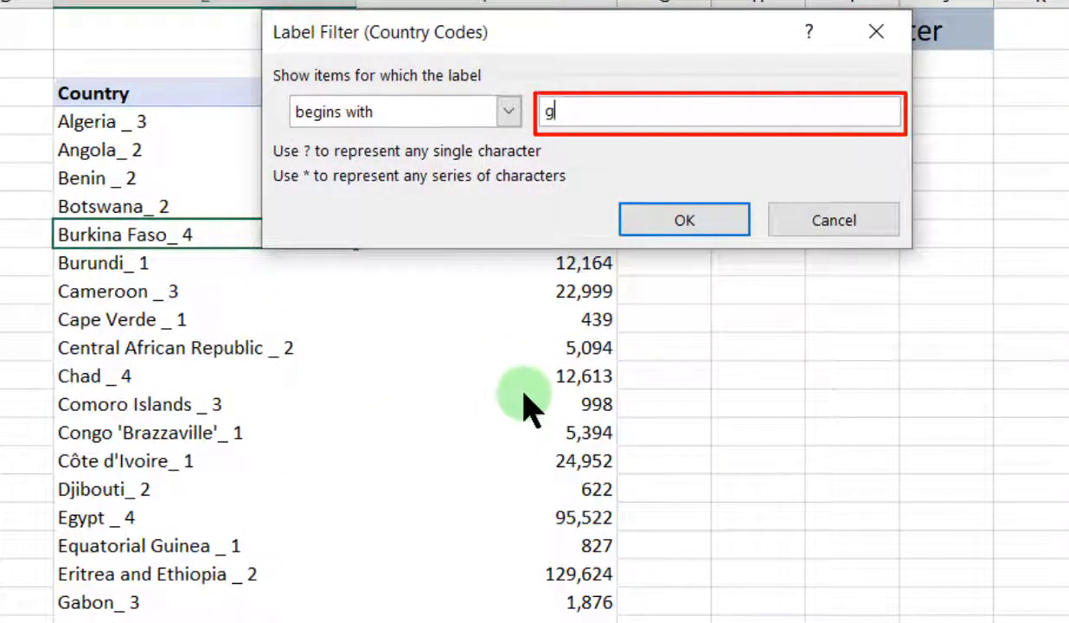
{"action": "left_click", "coordinate": [683, 219]}
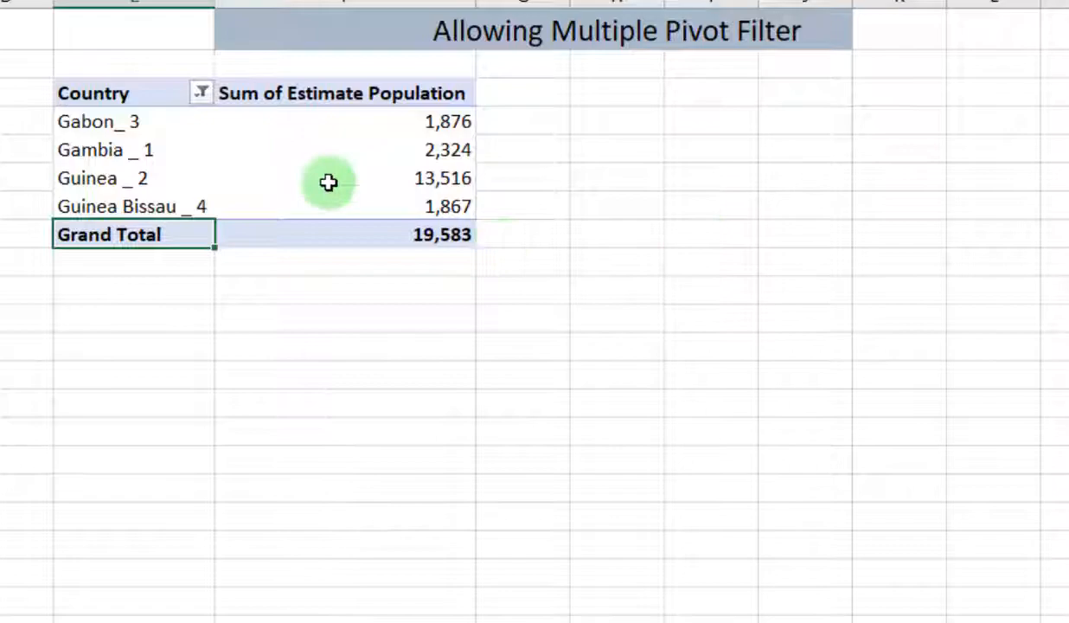
{"action": "mouse_move", "coordinate": [303, 214]}
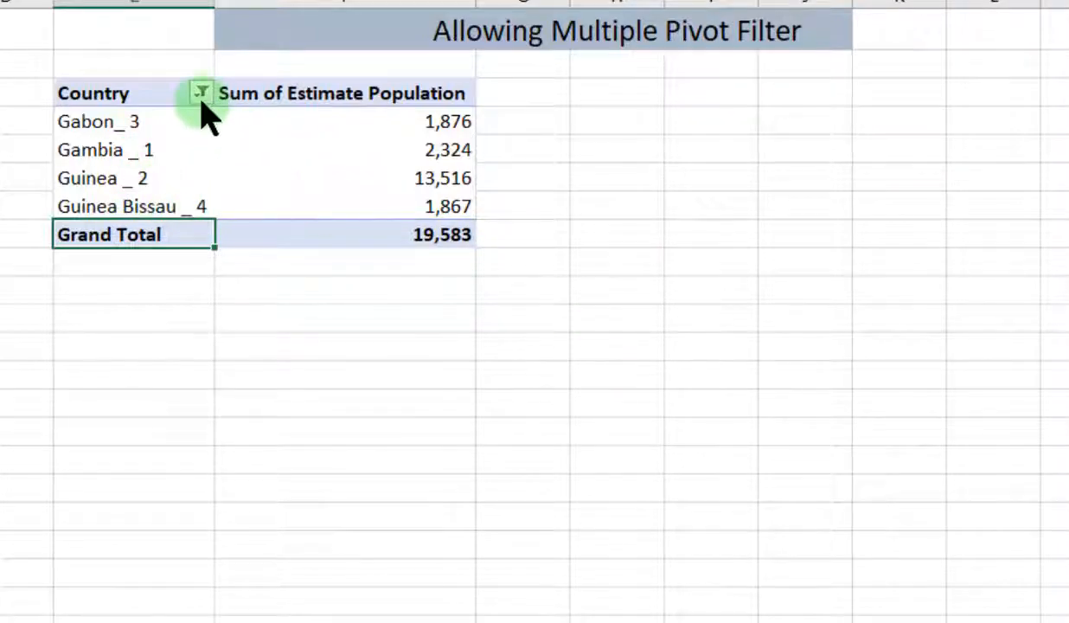
Apply a Country value filter 'Greater Than 2000' on population, replacing the begins-with-G filter.
{"action": "left_click", "coordinate": [201, 93]}
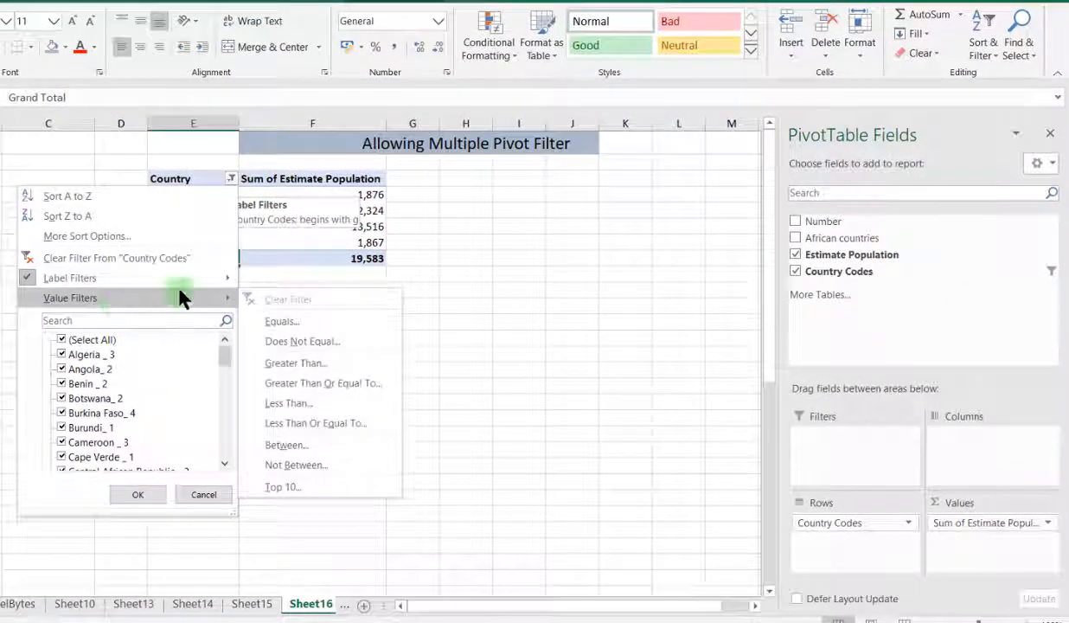
{"action": "mouse_move", "coordinate": [363, 403]}
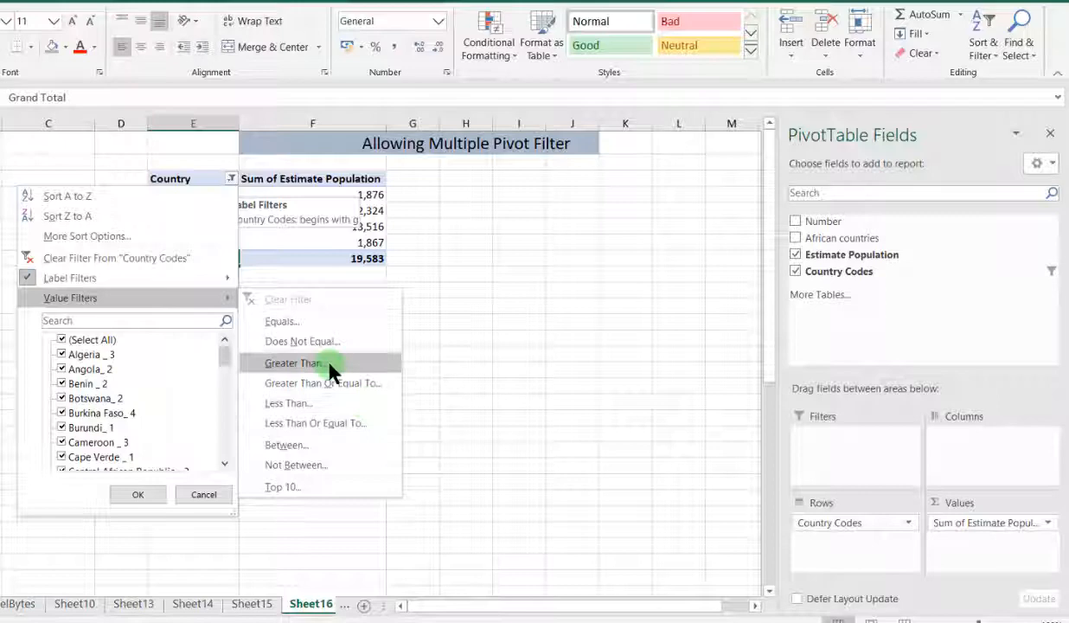
{"action": "left_click", "coordinate": [294, 363]}
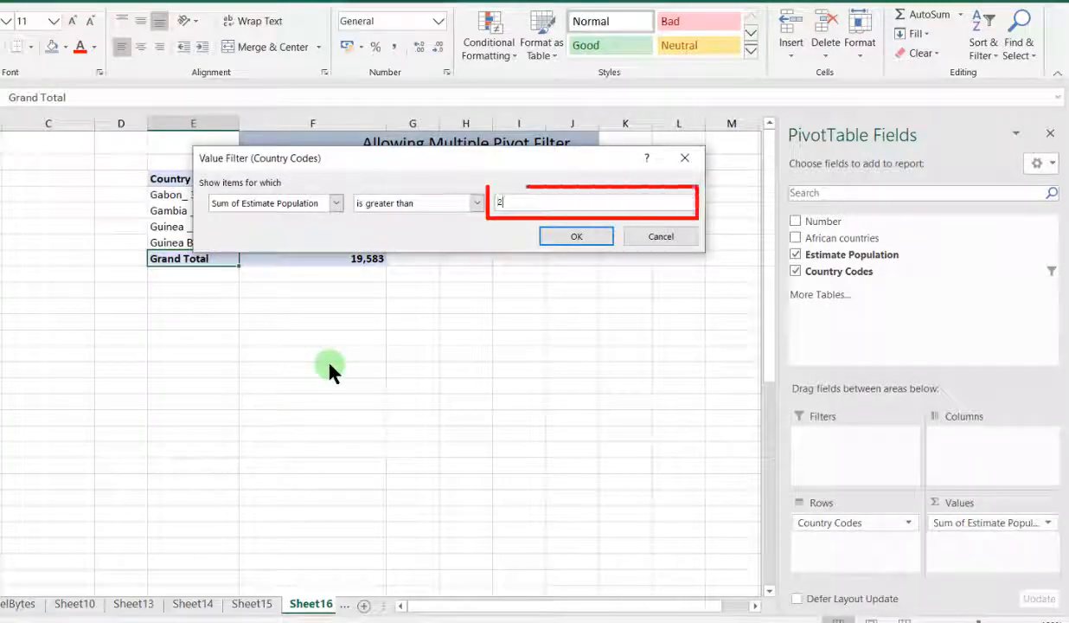
{"action": "left_click", "coordinate": [576, 235]}
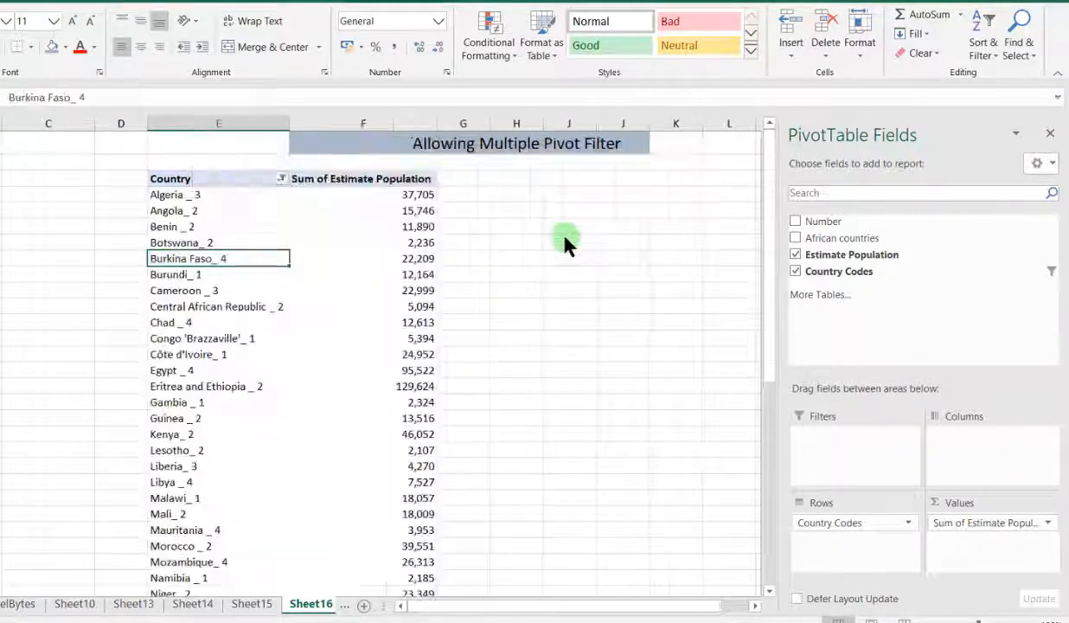
{"action": "mouse_move", "coordinate": [315, 247]}
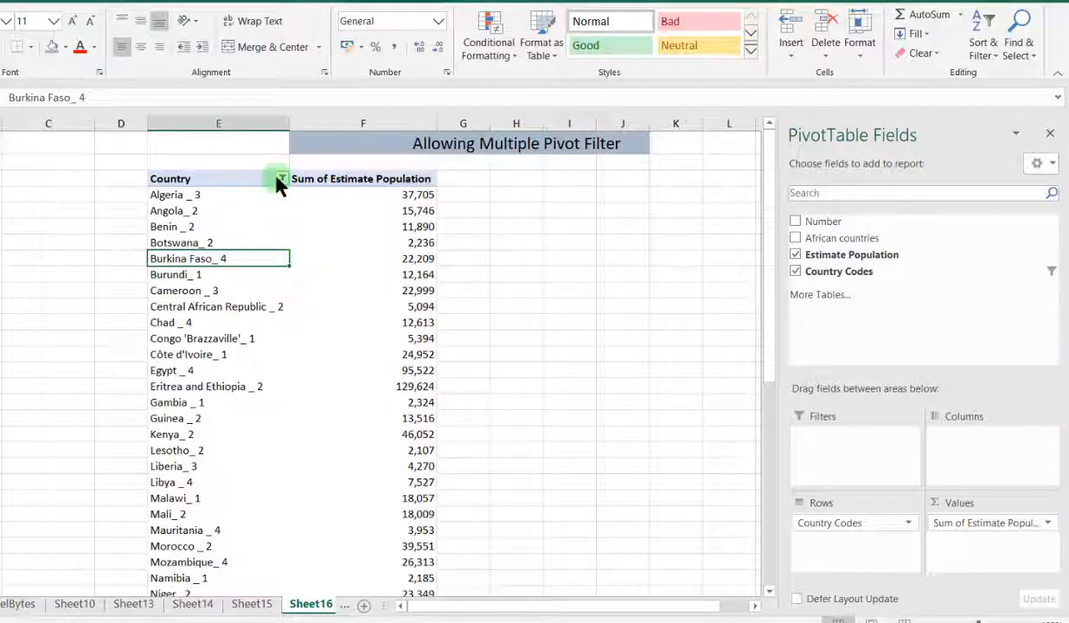
{"action": "left_click", "coordinate": [280, 179]}
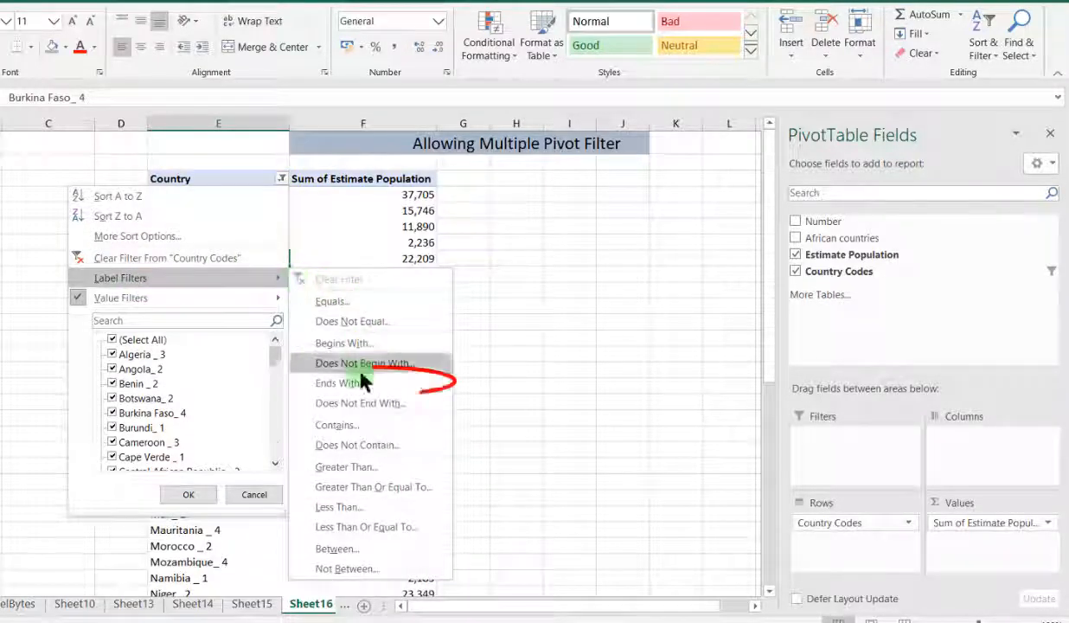
{"action": "mouse_move", "coordinate": [121, 297]}
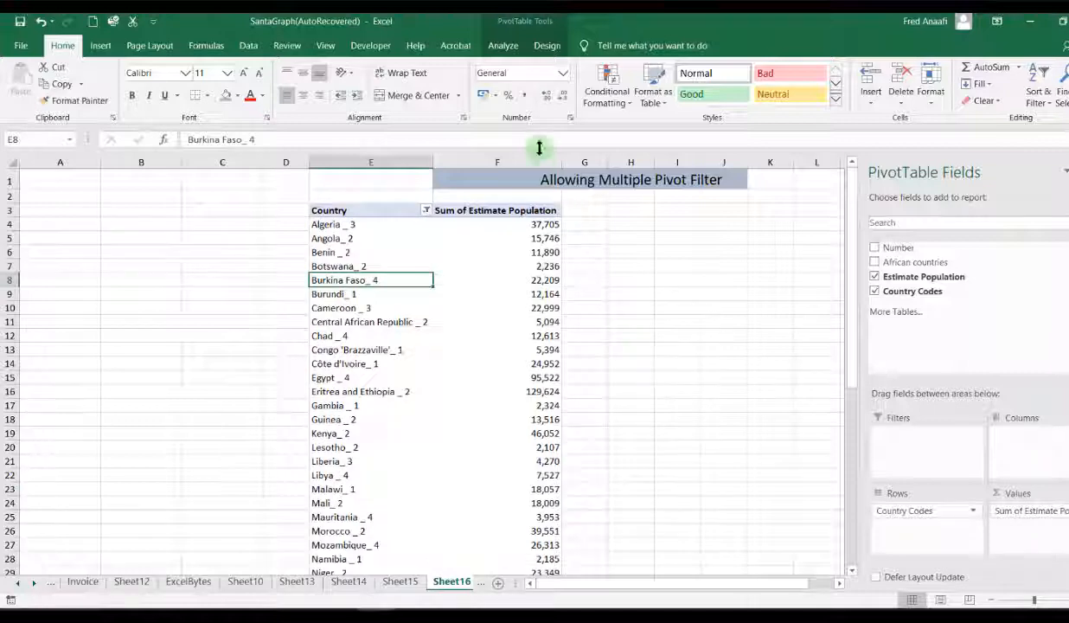
{"action": "mouse_move", "coordinate": [533, 48]}
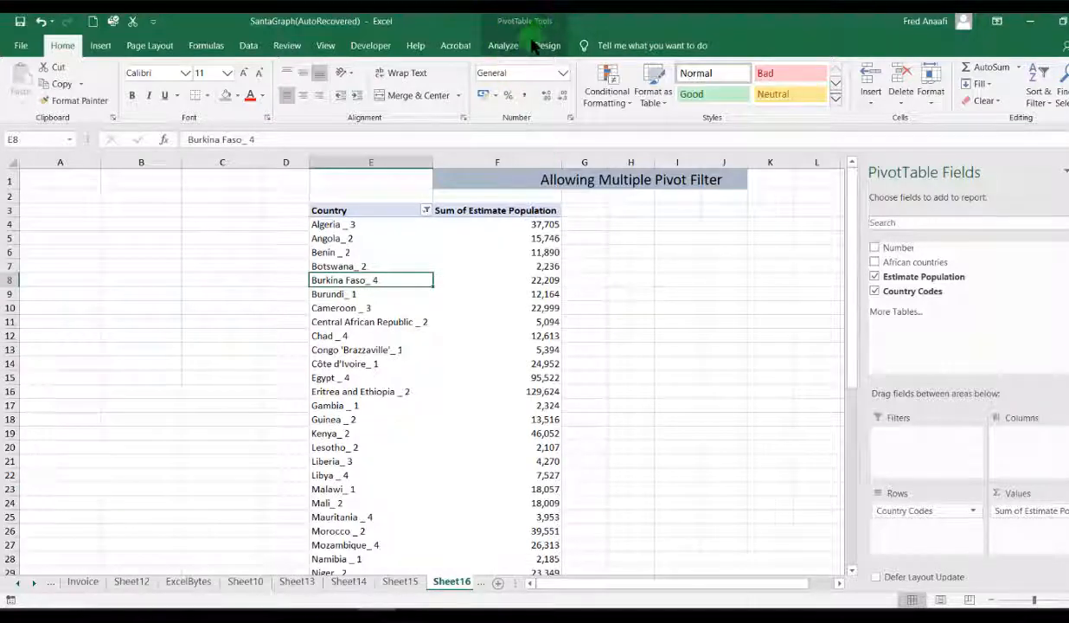
Enable 'Allow multiple filters per field' in PivotTable Options under Totals & Filters.
{"action": "left_click", "coordinate": [502, 45]}
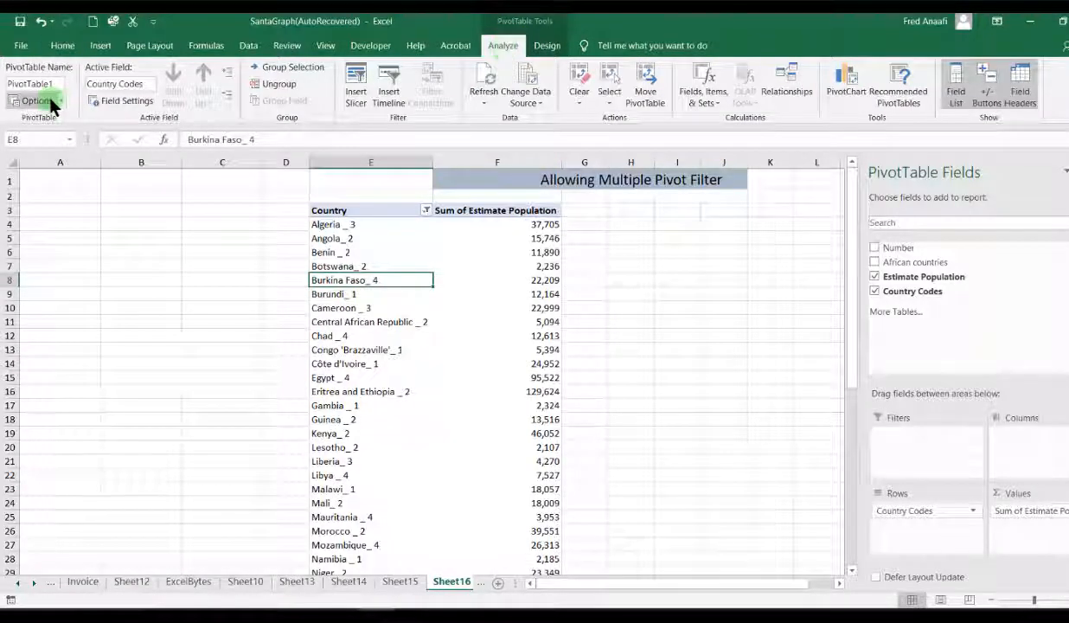
{"action": "left_click", "coordinate": [38, 100]}
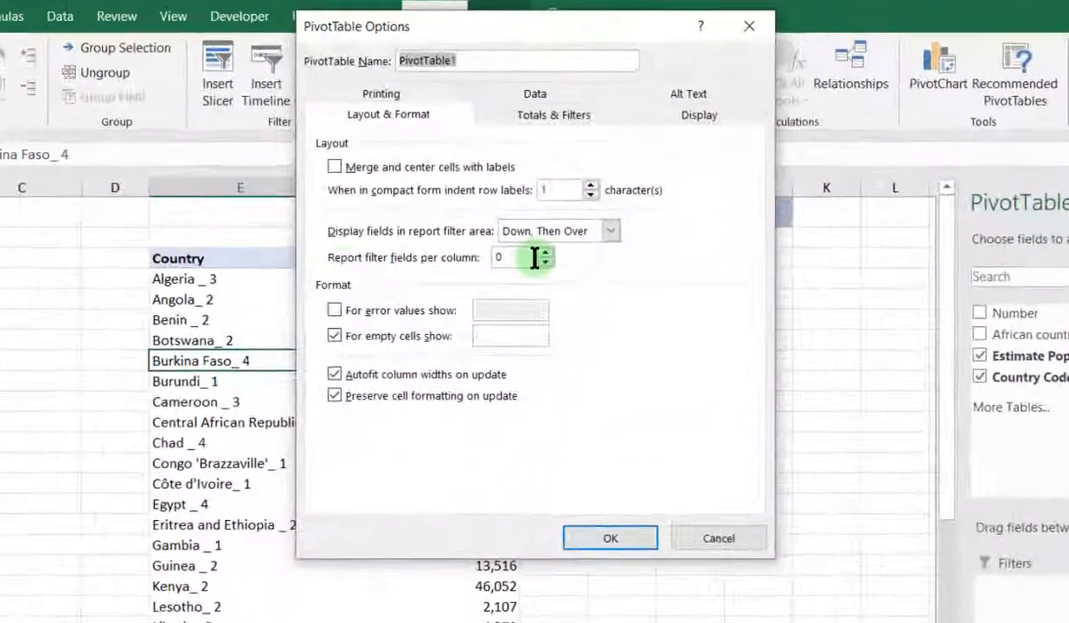
{"action": "mouse_move", "coordinate": [560, 26]}
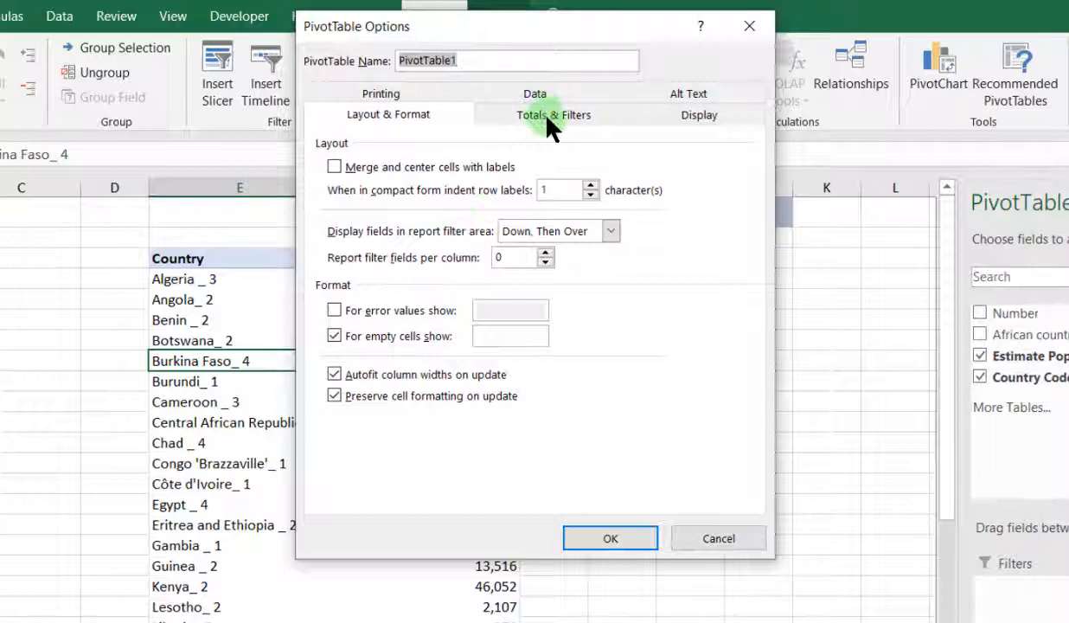
{"action": "left_click", "coordinate": [554, 114]}
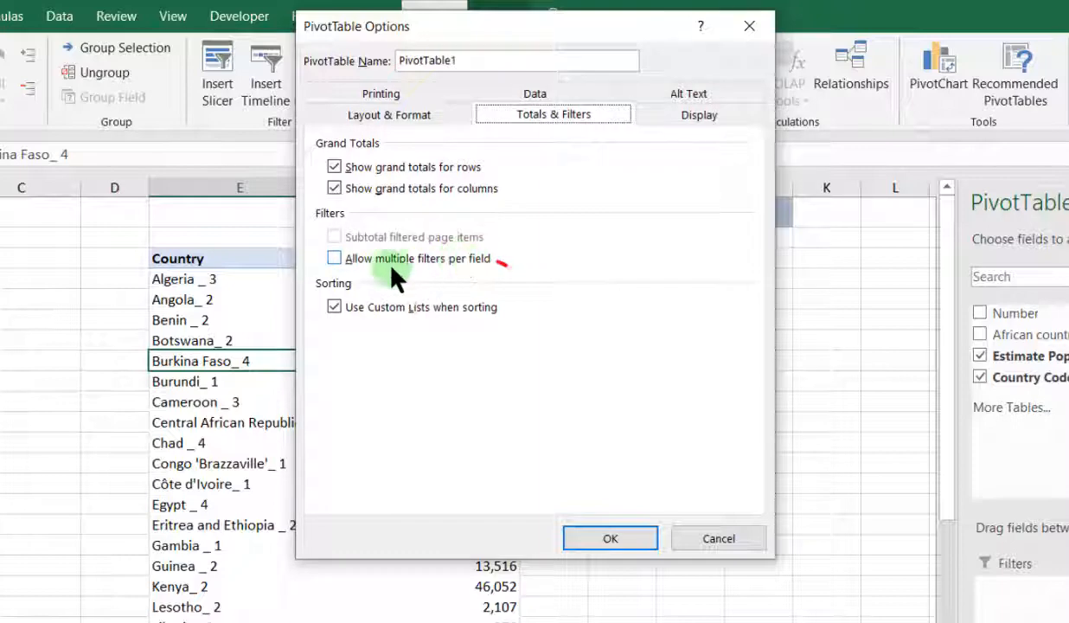
{"action": "left_click", "coordinate": [334, 258]}
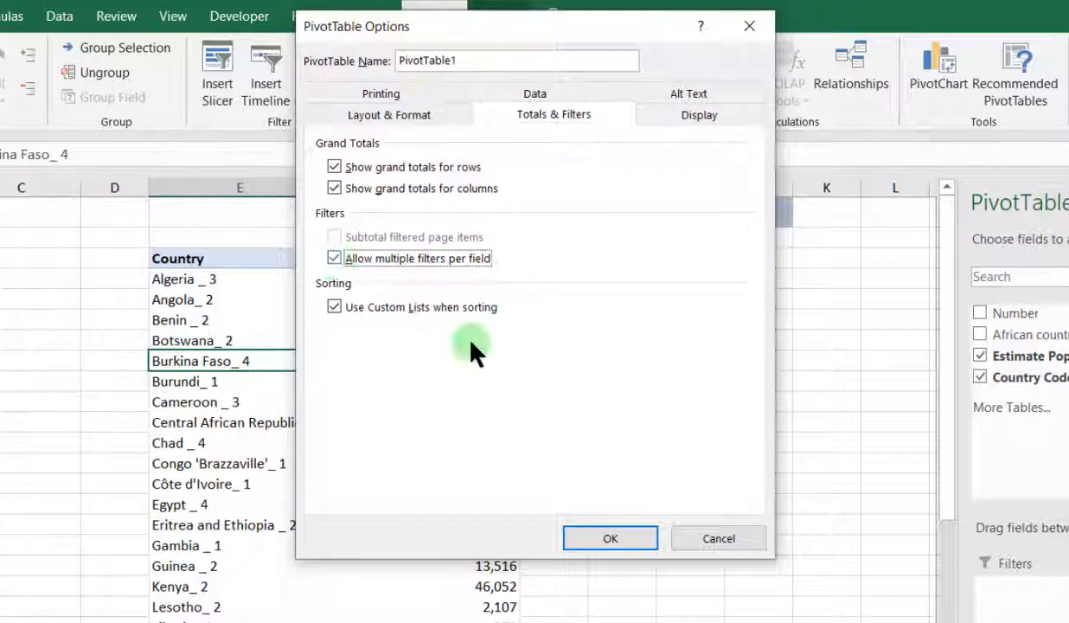
{"action": "left_click", "coordinate": [609, 538]}
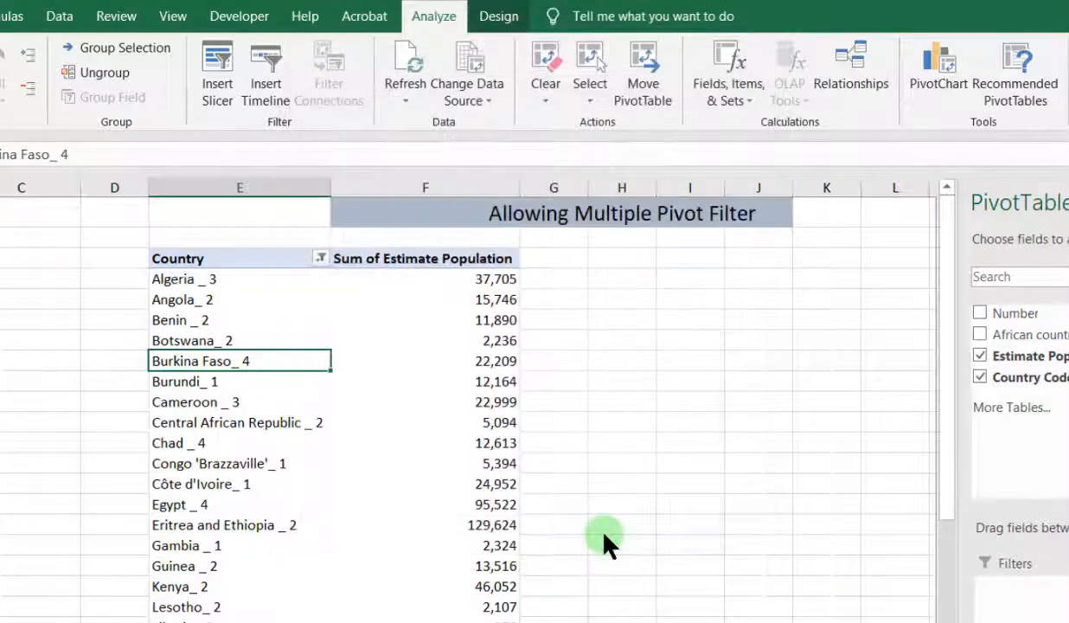
{"action": "left_click", "coordinate": [321, 258]}
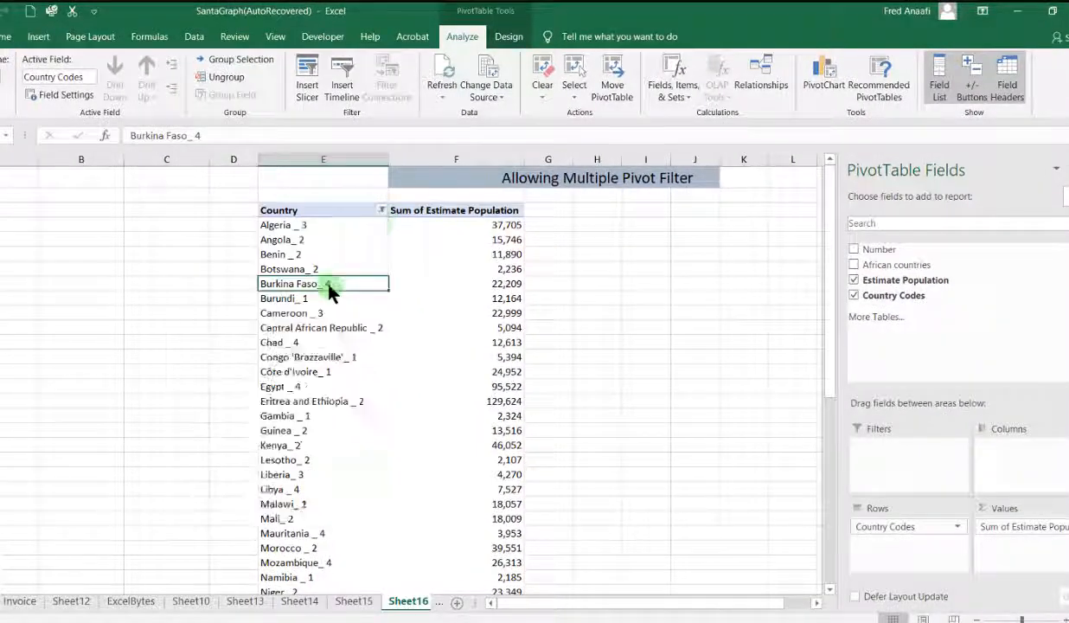
Reapply the Country label filter 'Begins With g' so only the four G countries remain.
{"action": "left_click", "coordinate": [380, 210]}
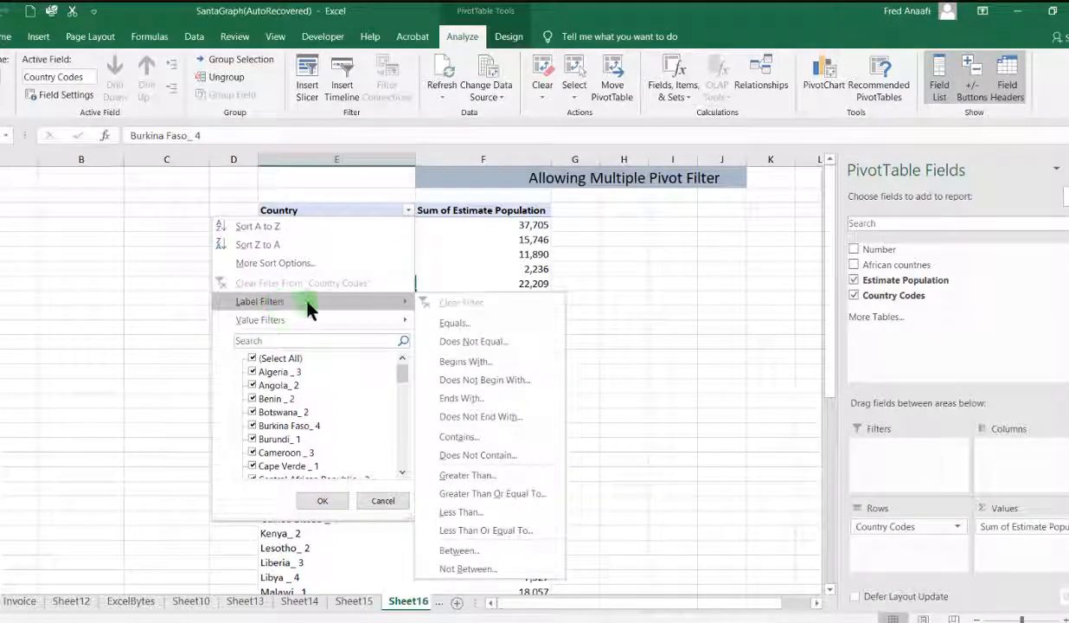
{"action": "left_click", "coordinate": [465, 361]}
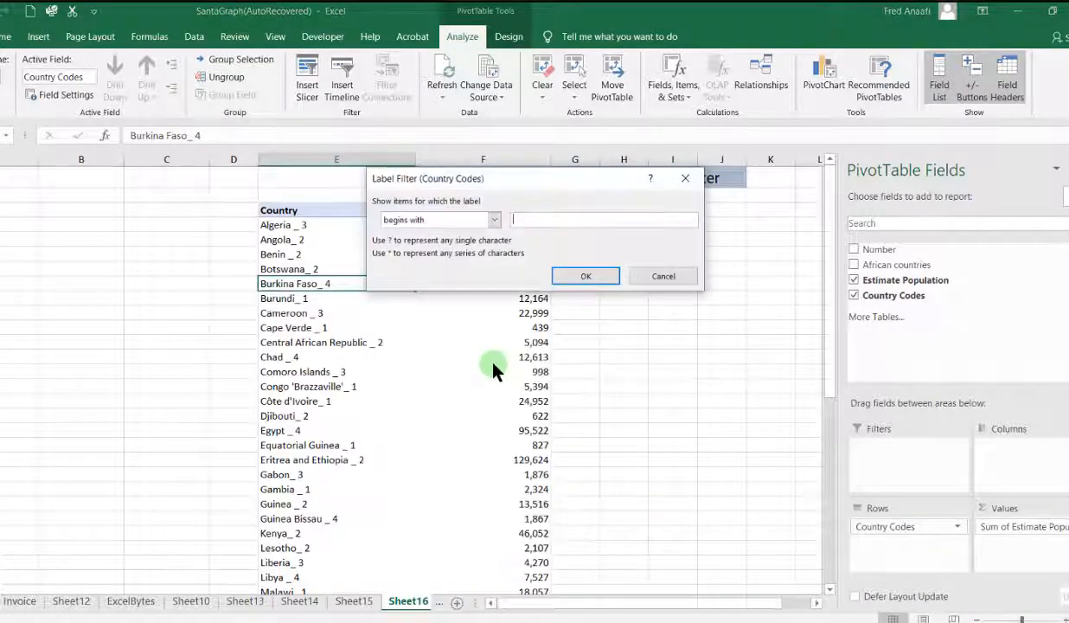
{"action": "type", "text": "g"}
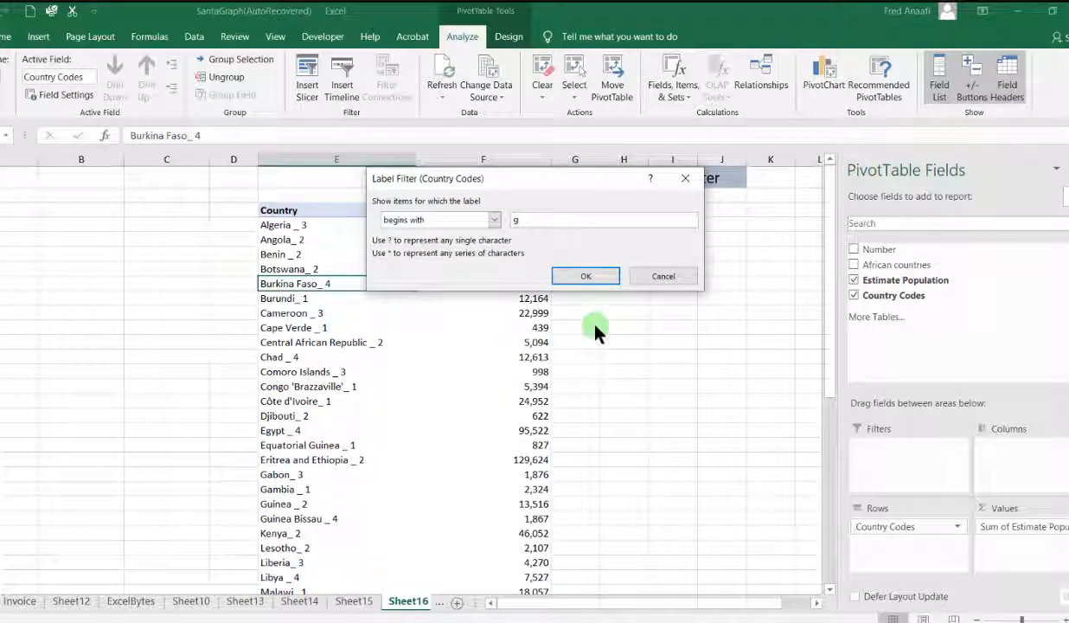
{"action": "left_click", "coordinate": [585, 275]}
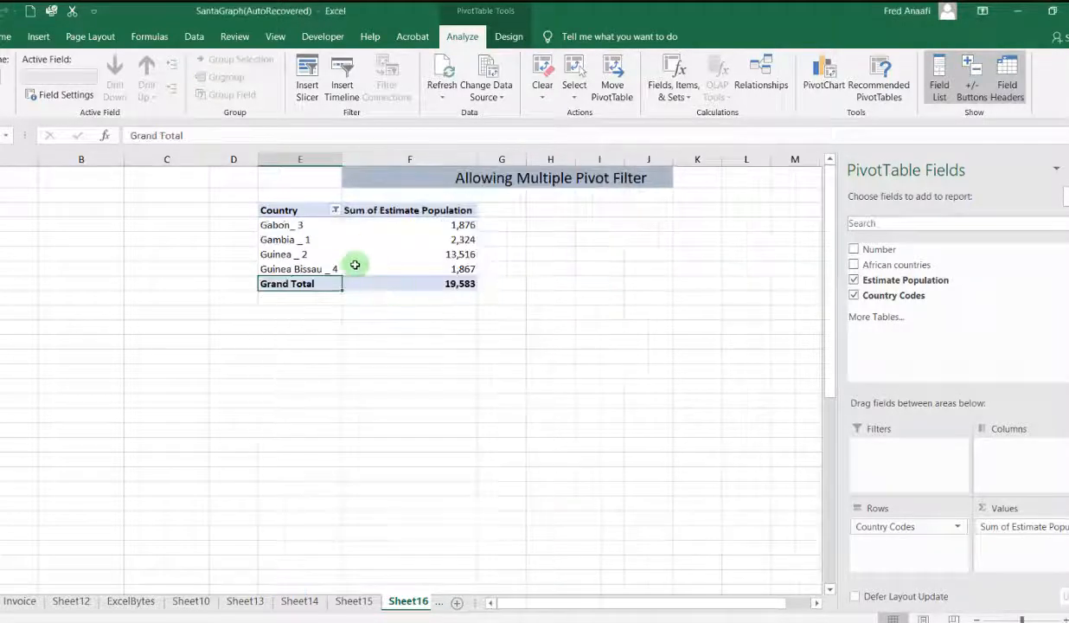
Add a population 'Greater Than 2000' value filter, leaving Gambia and Guinea totalling 15,840.
{"action": "left_click", "coordinate": [336, 210]}
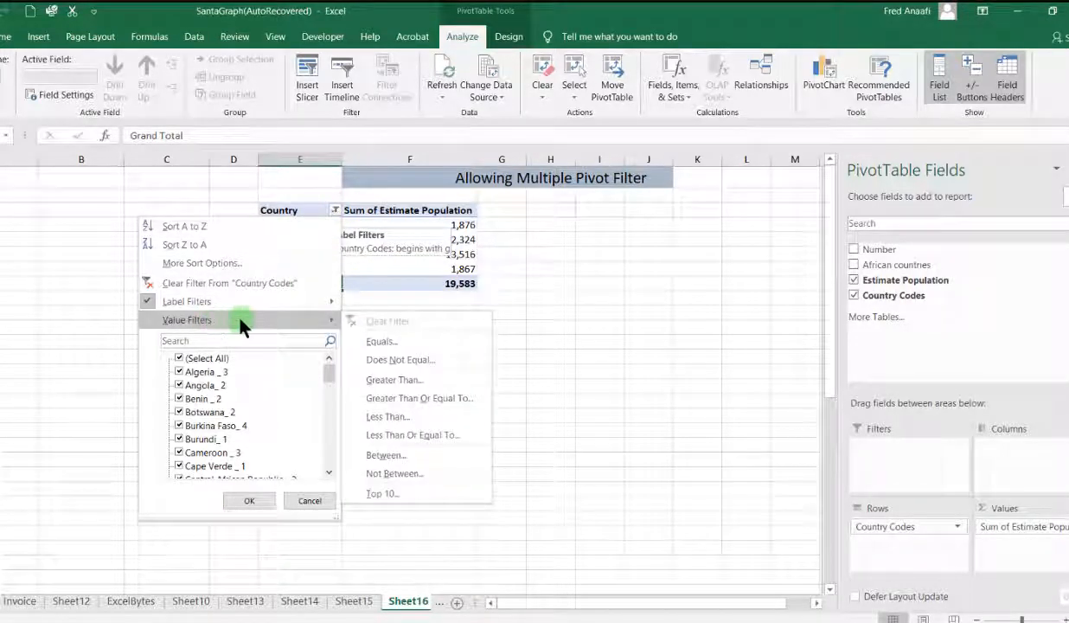
{"action": "left_click", "coordinate": [394, 379]}
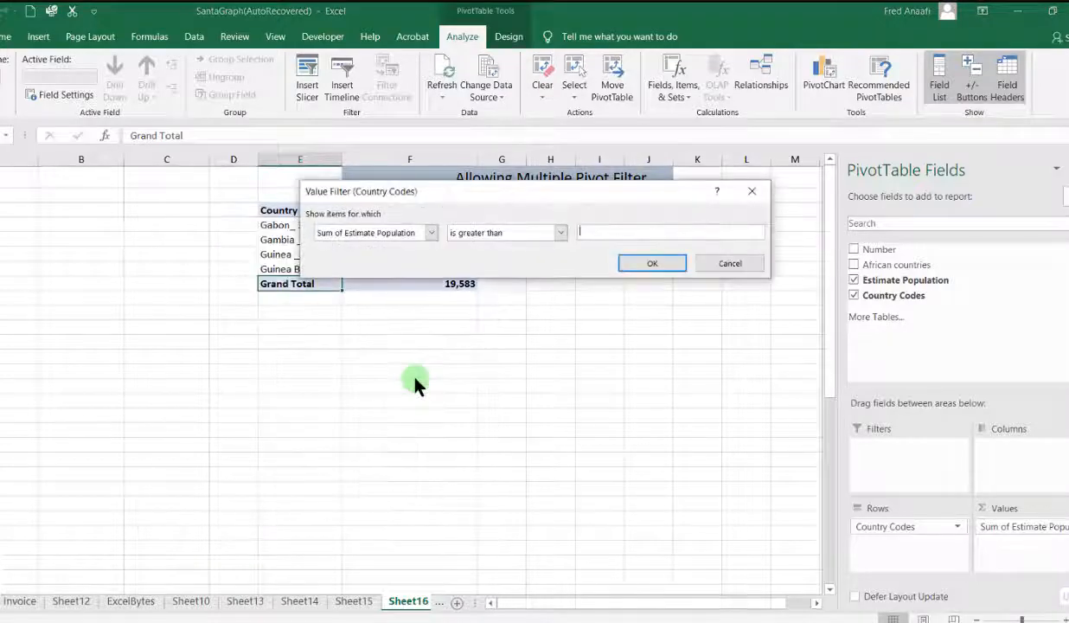
{"action": "type", "text": "2000"}
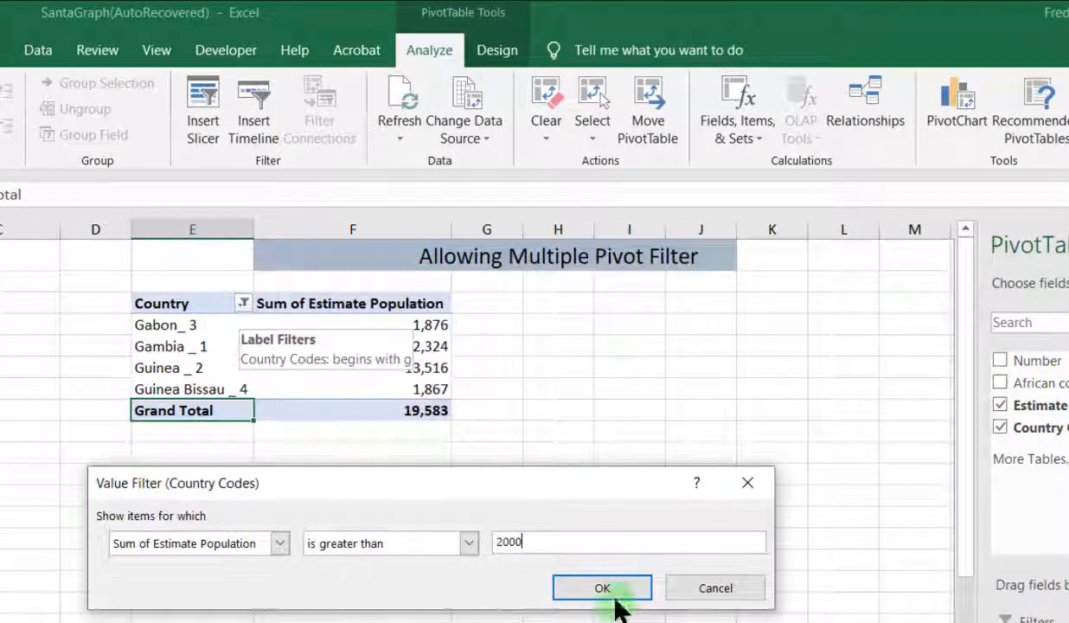
{"action": "left_click", "coordinate": [602, 588]}
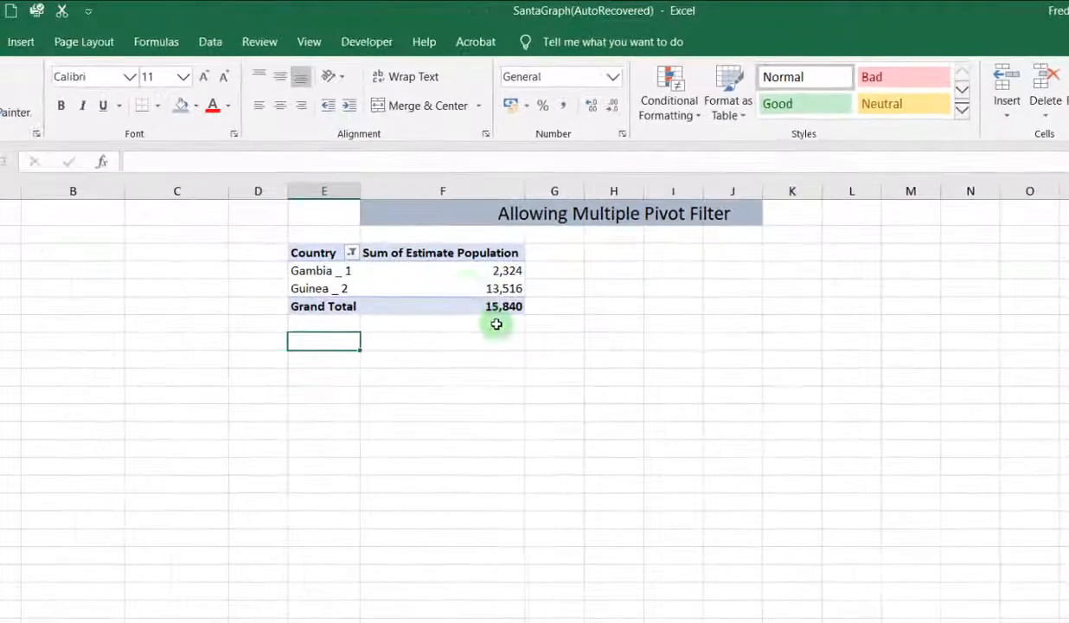
{"action": "mouse_move", "coordinate": [409, 299]}
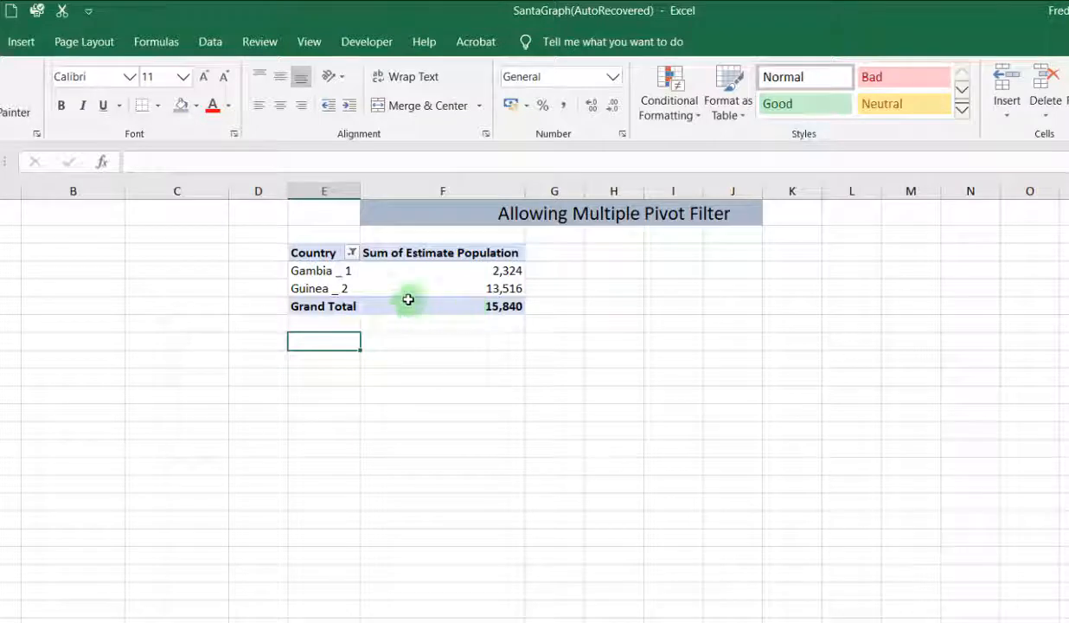
{"action": "left_click", "coordinate": [353, 252]}
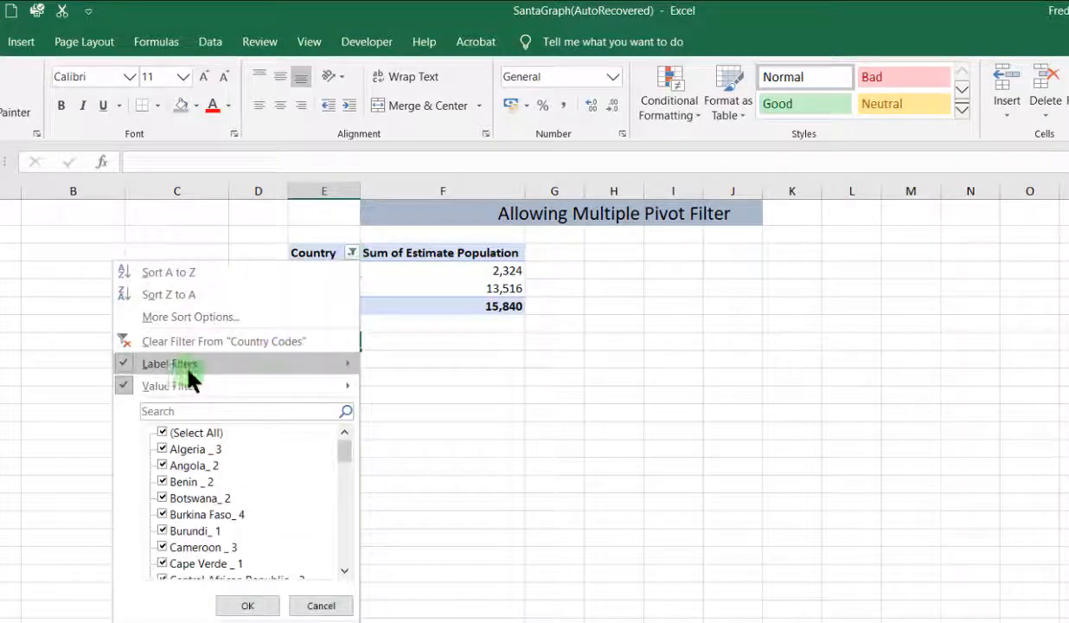
{"action": "left_click", "coordinate": [170, 363]}
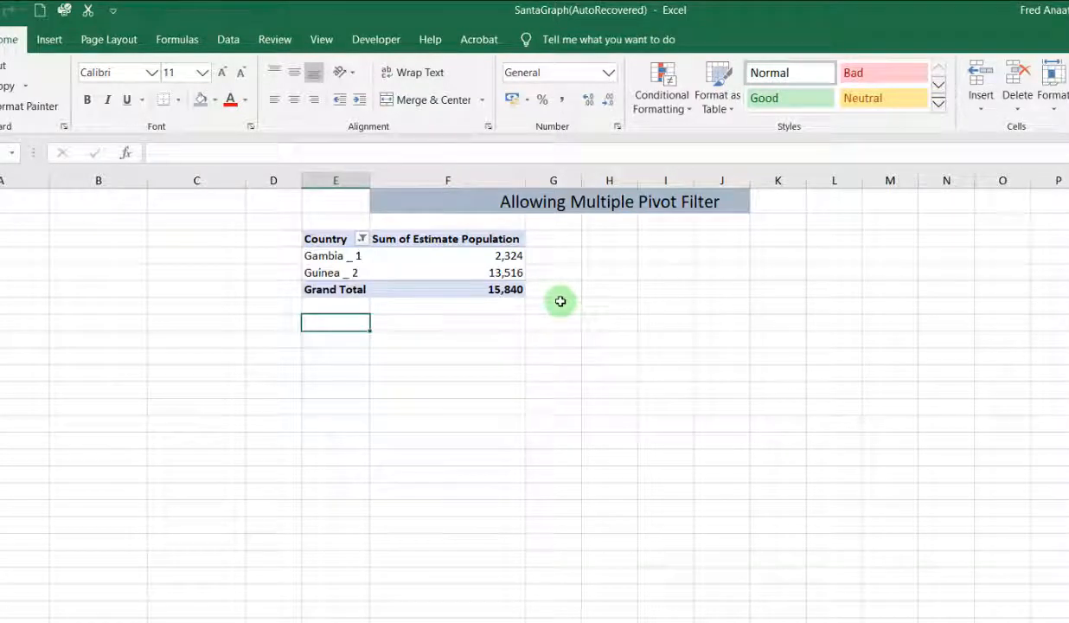
{"action": "mouse_move", "coordinate": [426, 263]}
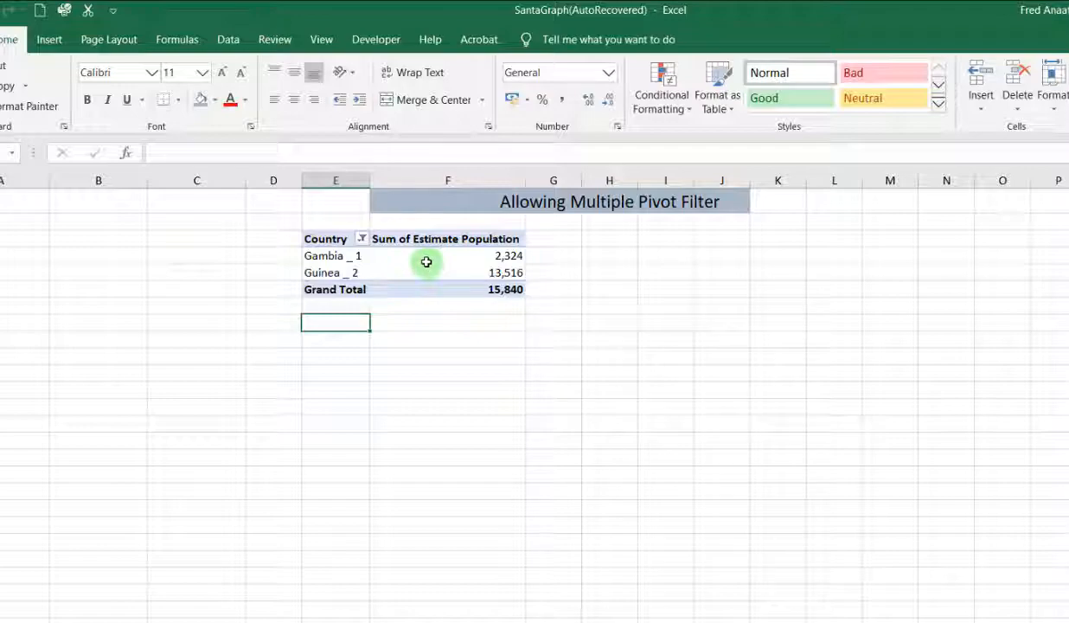